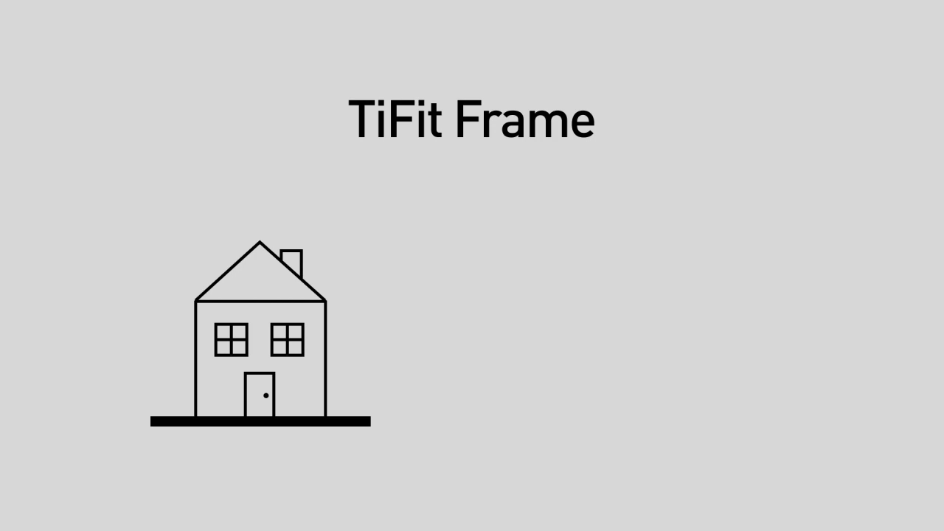
pyautogui.moveTo(605, 254); pyautogui.dragTo(727, 325)
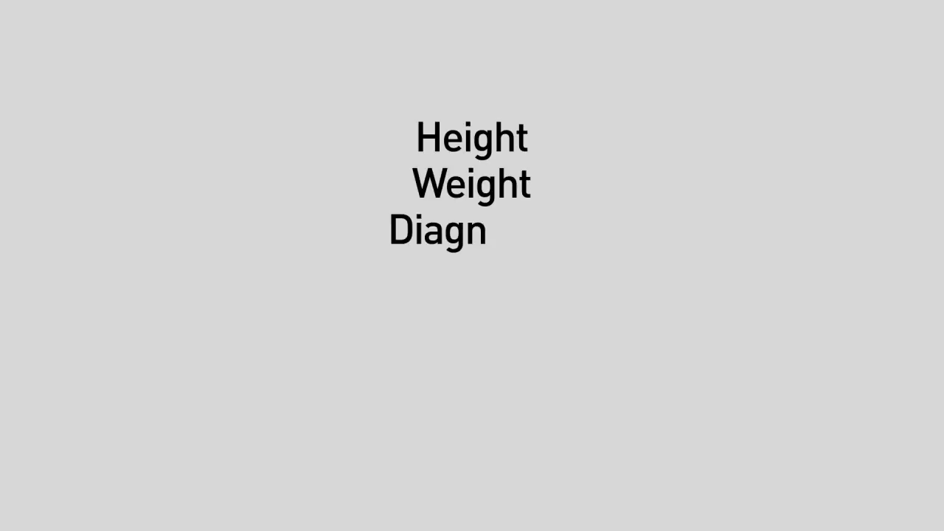
pyautogui.write('osis')
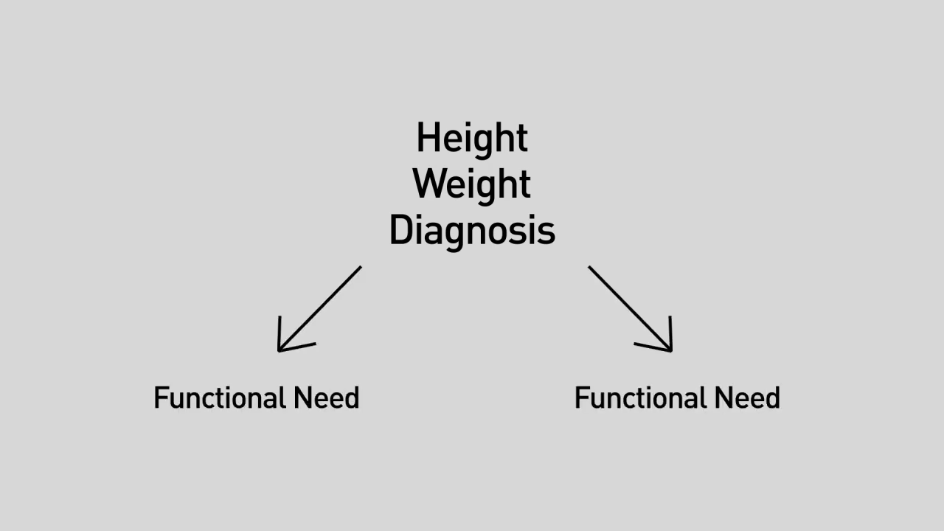
pyautogui.write('s')
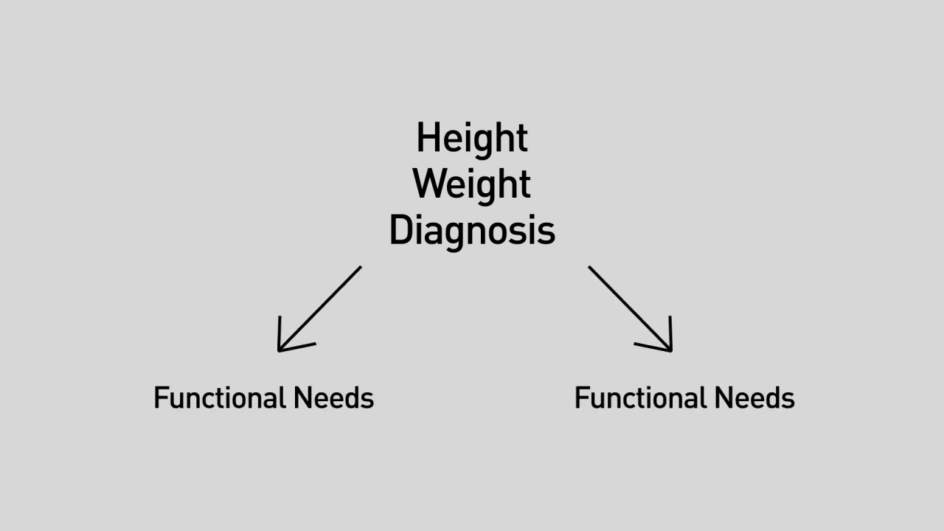